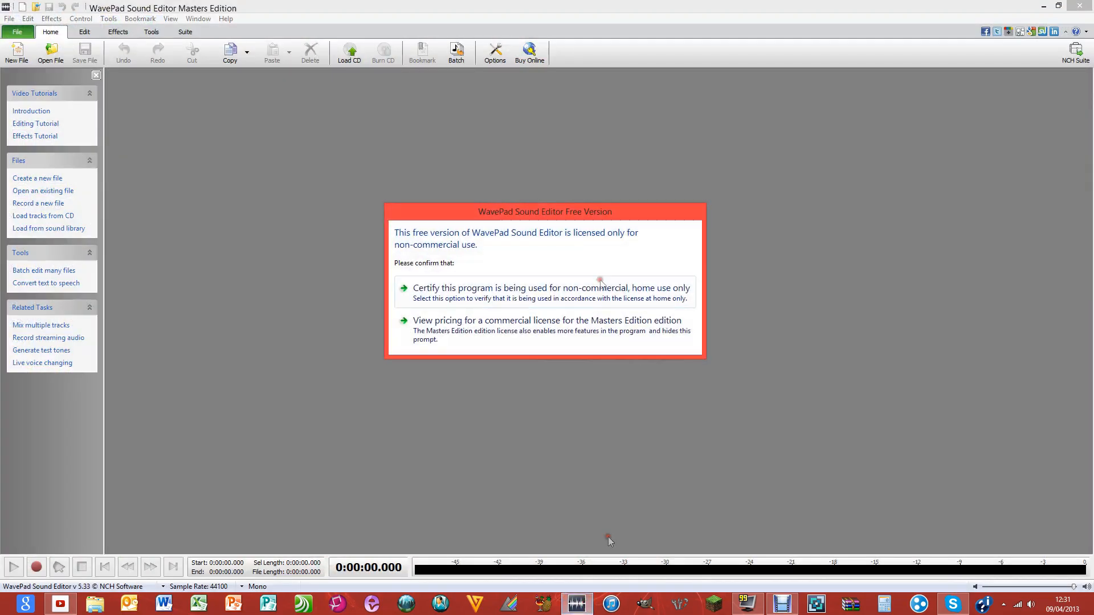
Certify non-commercial home use to dismiss the WavePad Free Version prompt
click(549, 287)
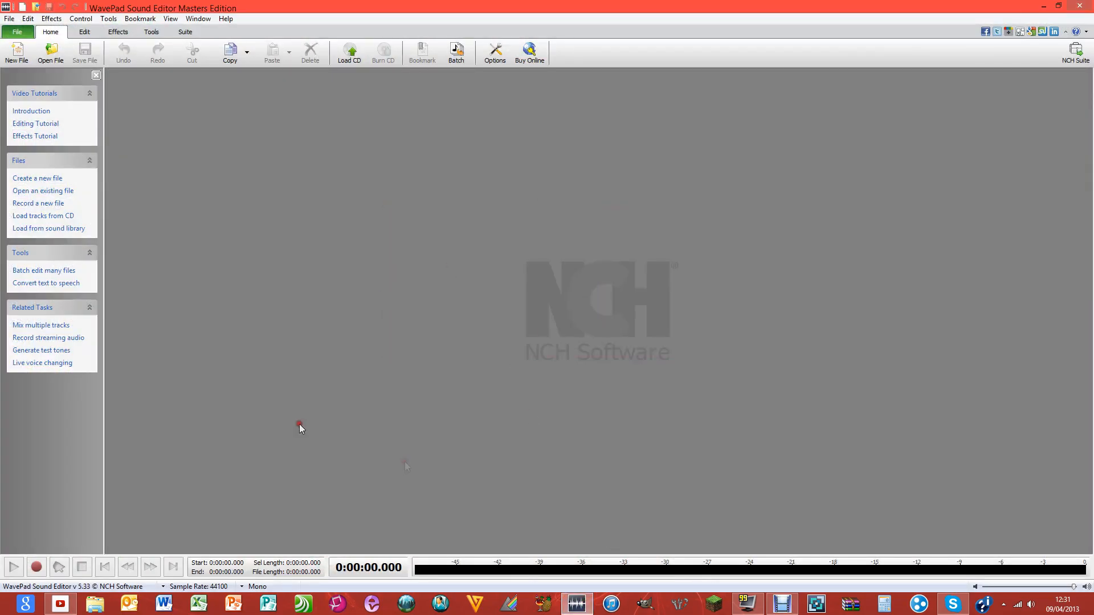
mouse_move(51, 53)
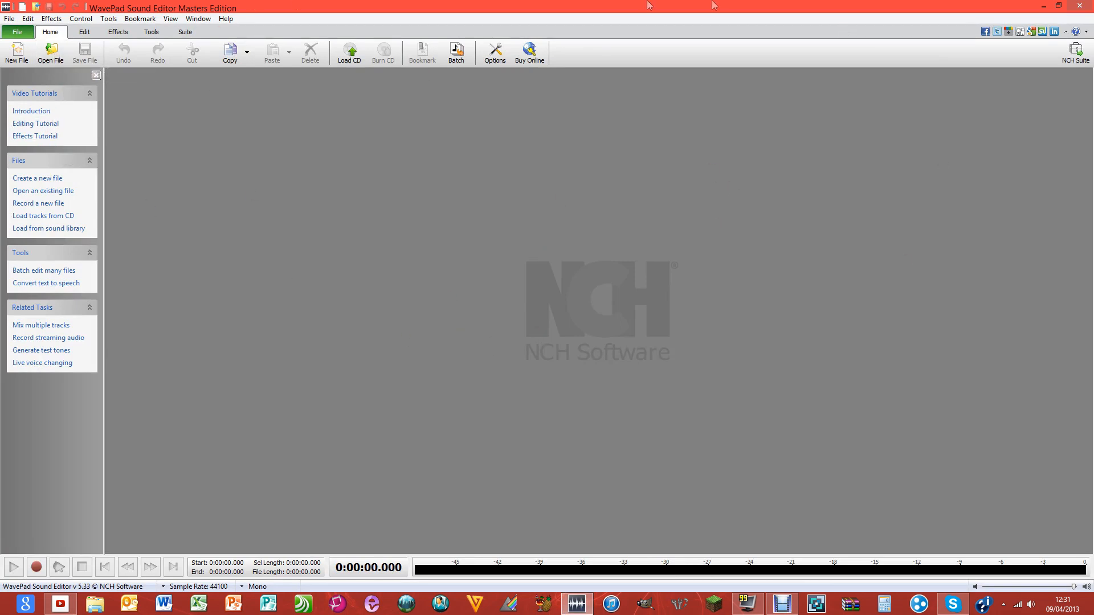
mouse_move(928, 450)
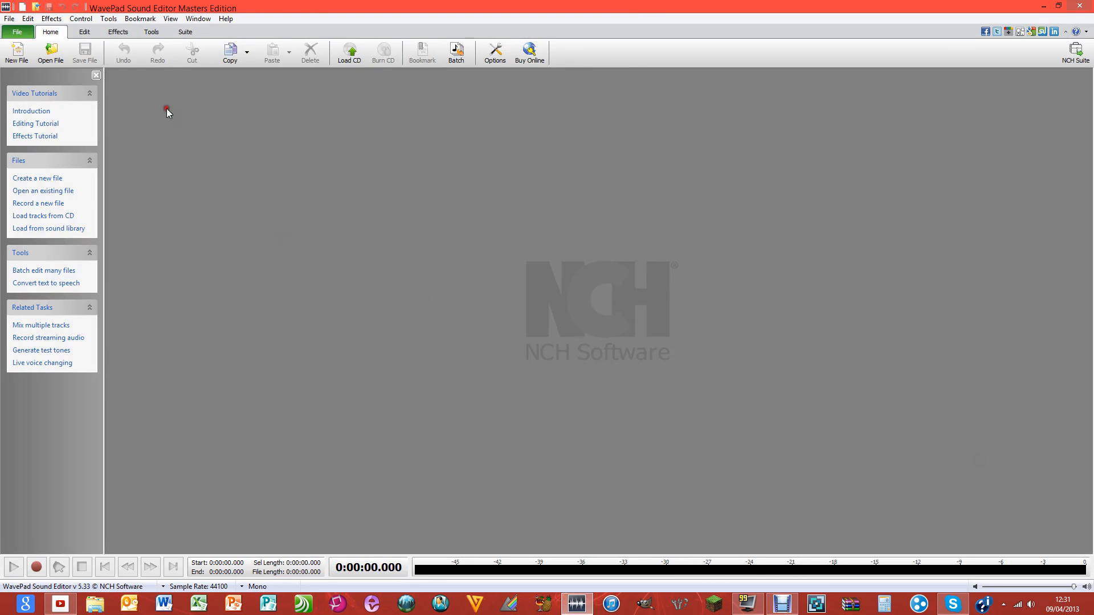
Load the 'Three Ring Circus (Theme)' MP3 from the Desktop into the editor
click(50, 53)
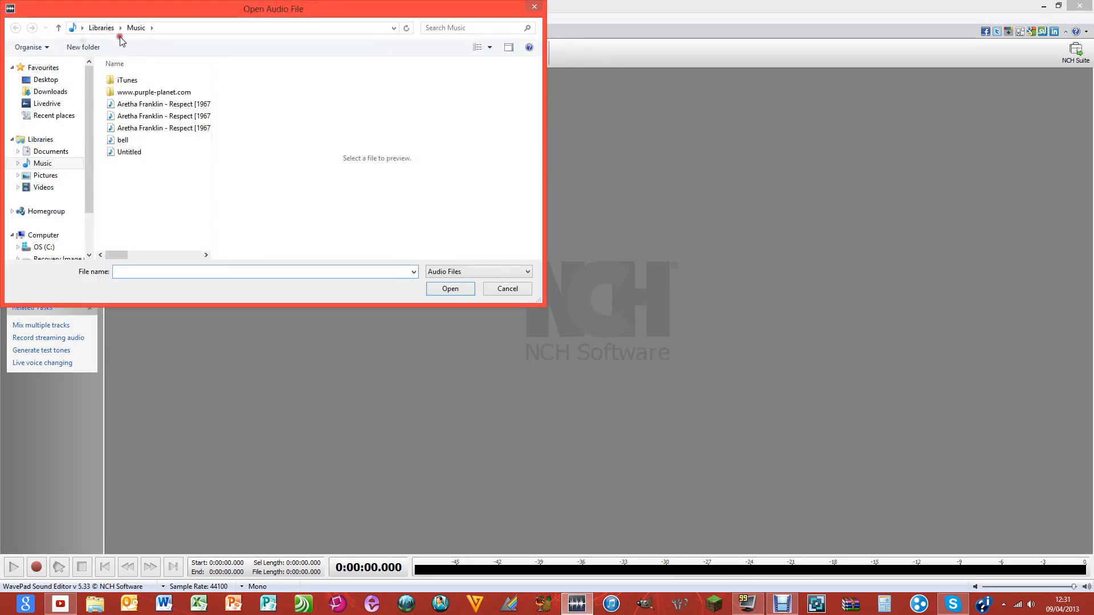
click(45, 80)
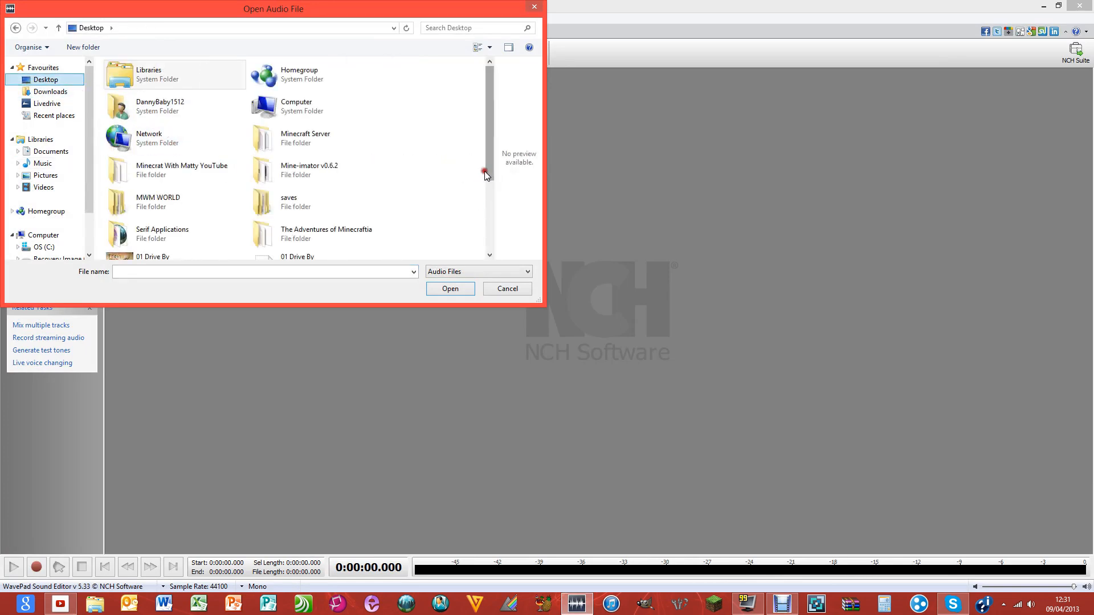
scroll(down, 3)
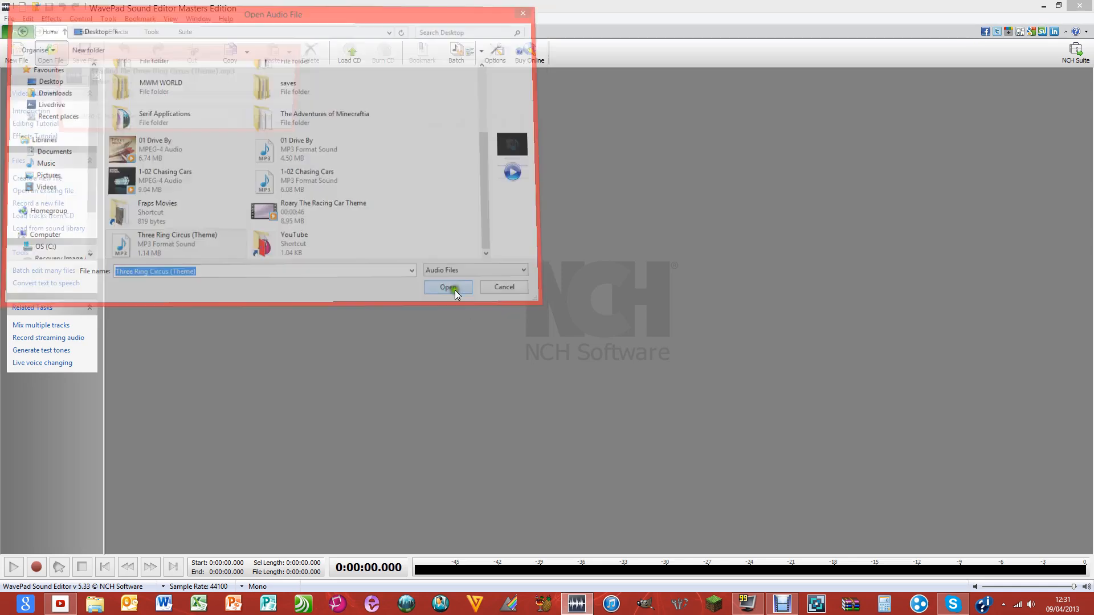
click(447, 288)
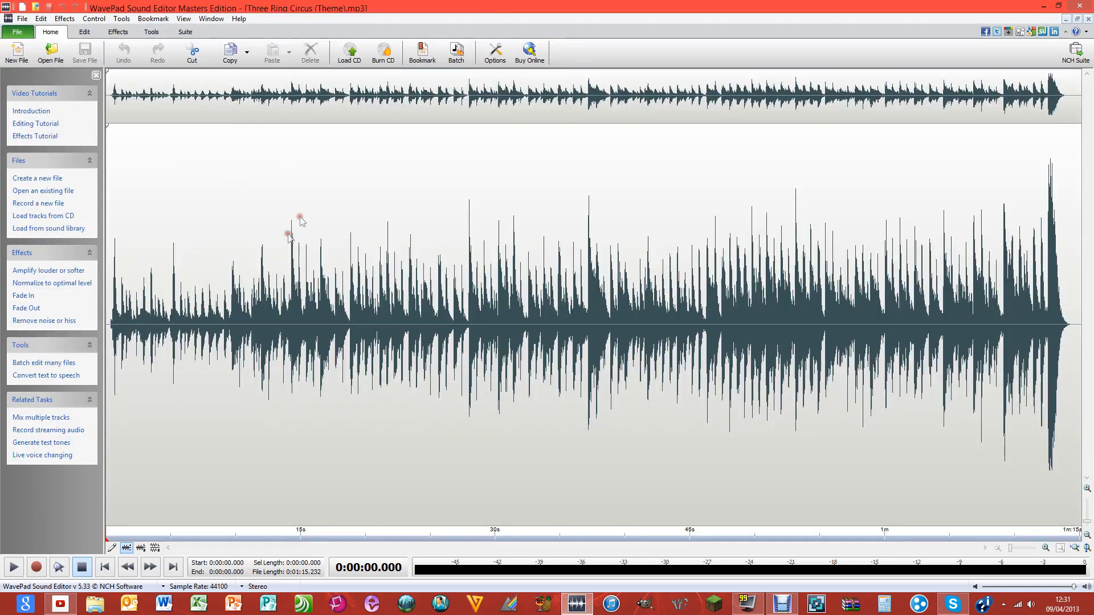
click(568, 315)
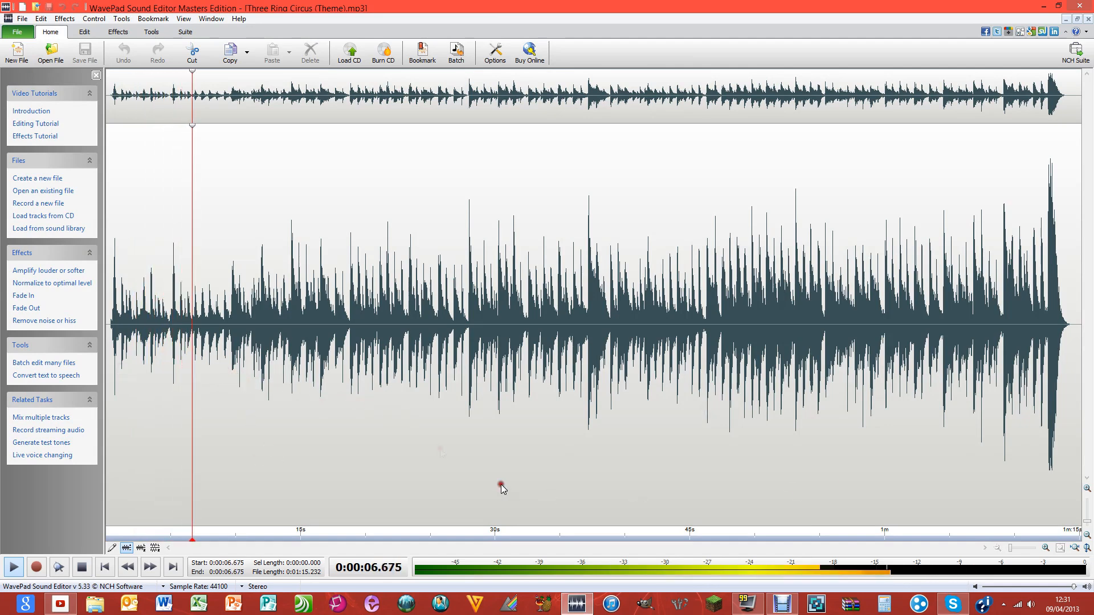
click(325, 377)
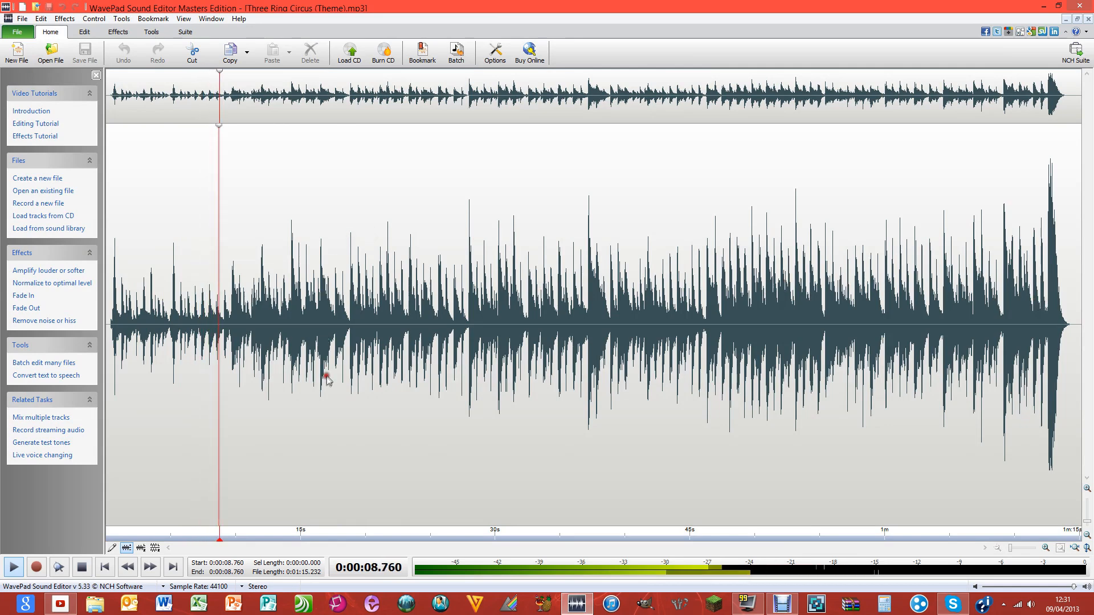
click(244, 293)
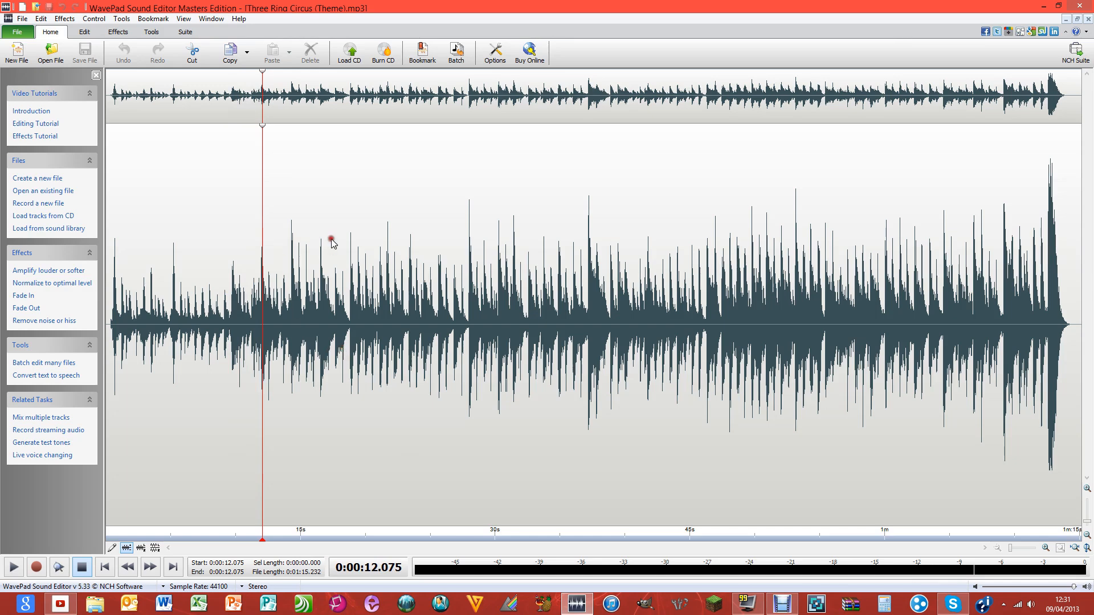
click(11, 567)
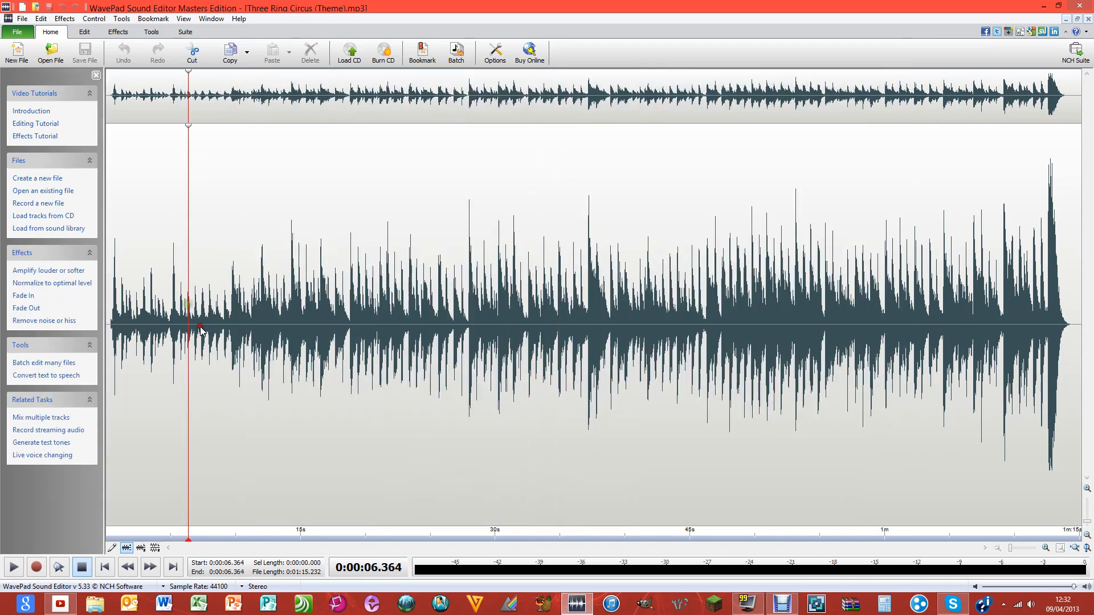
mouse_move(182, 292)
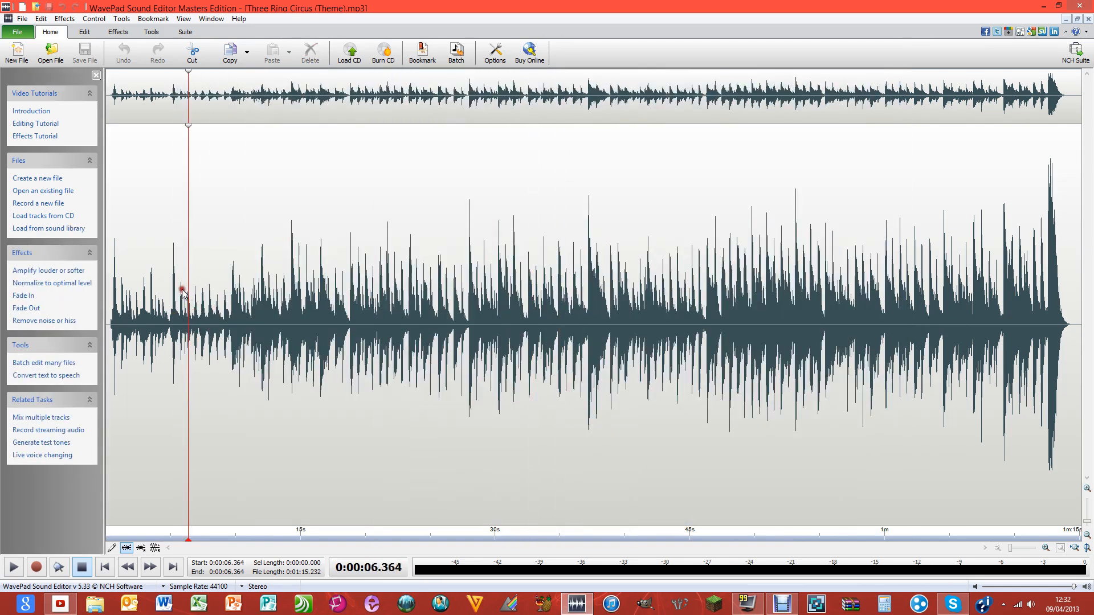
mouse_move(222, 446)
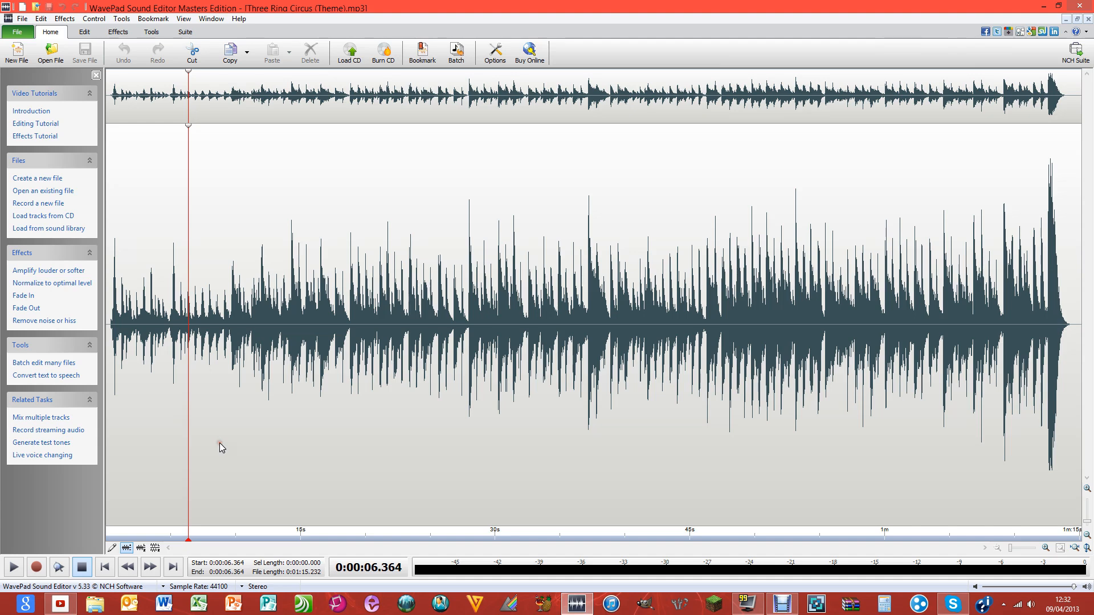
mouse_move(58, 568)
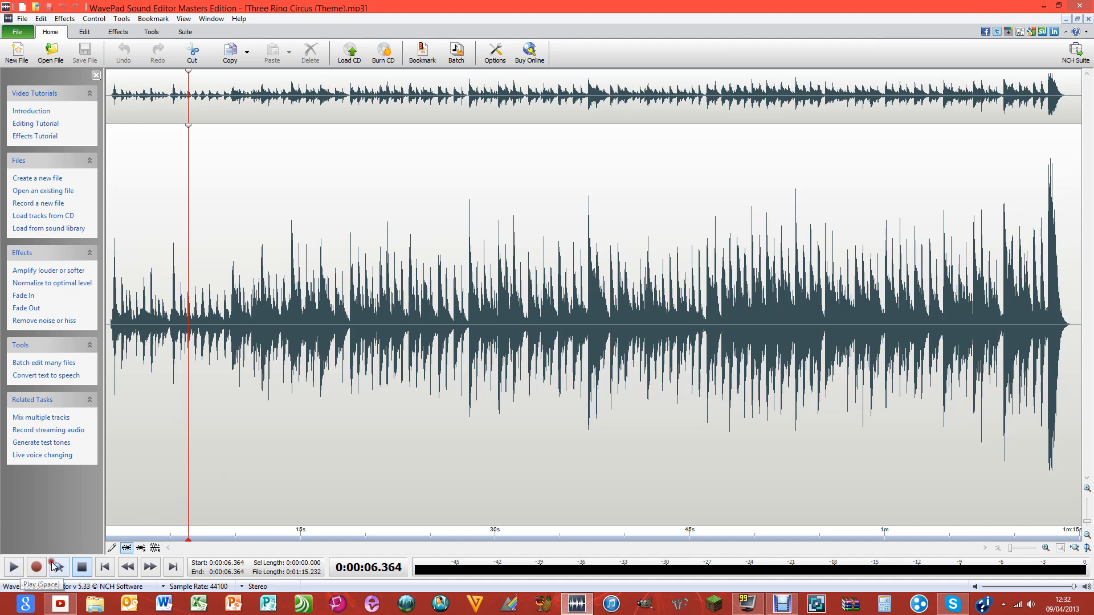
click(12, 568)
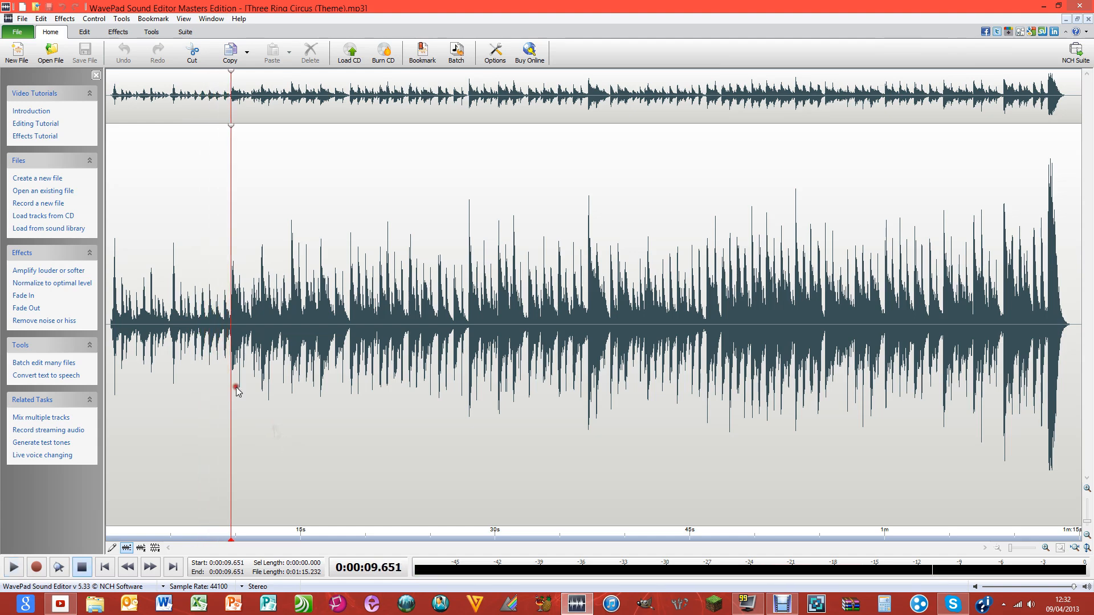
click(203, 293)
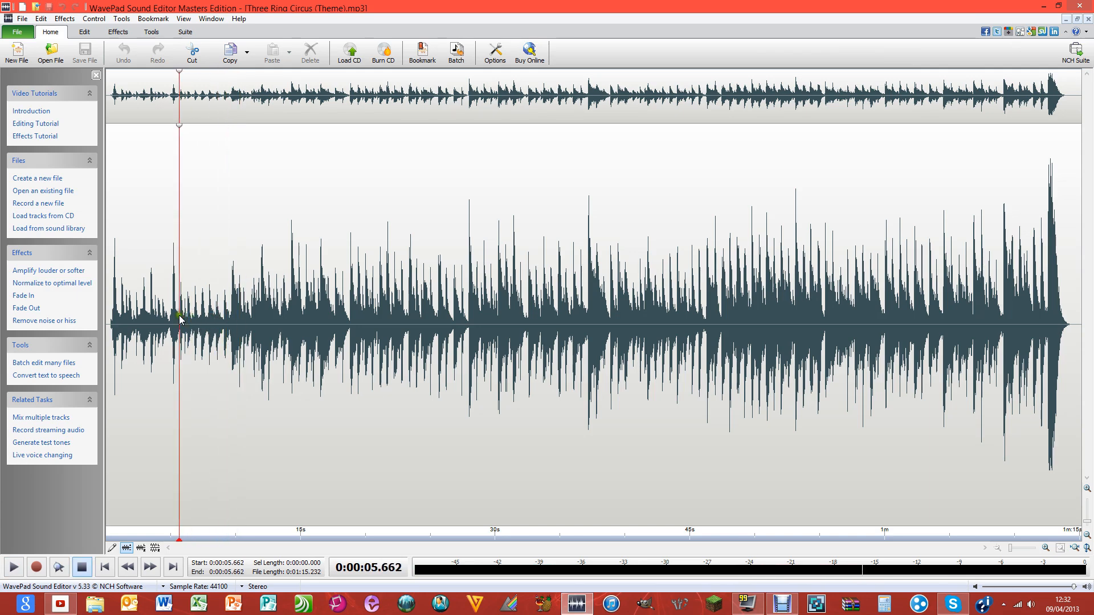
Delete the opening ~9.14 seconds of audio, shortening the track to about 1:06
click(11, 567)
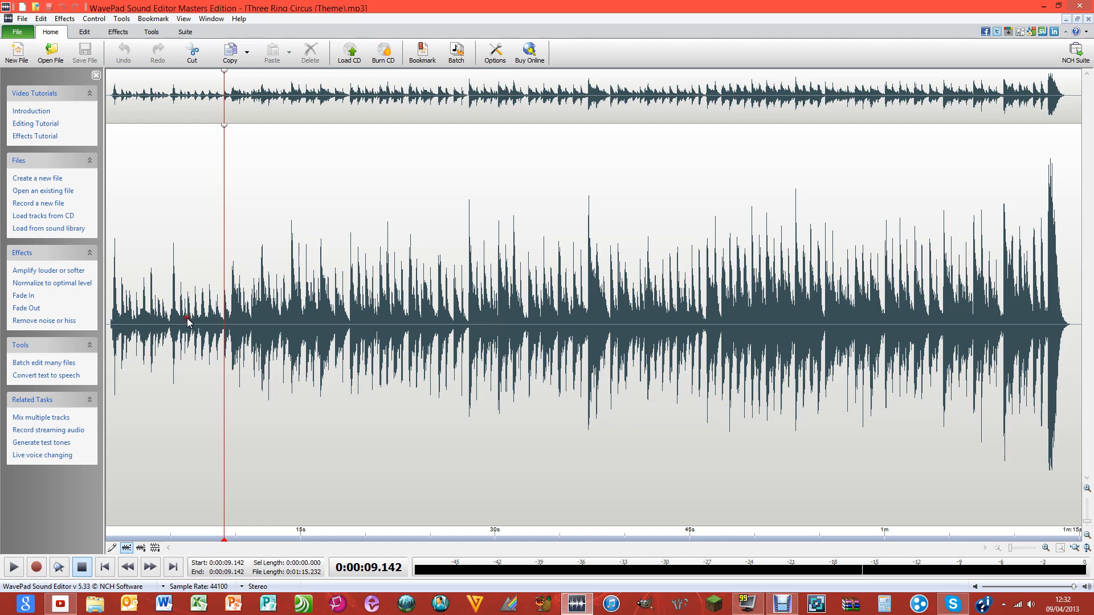
mouse_move(225, 325)
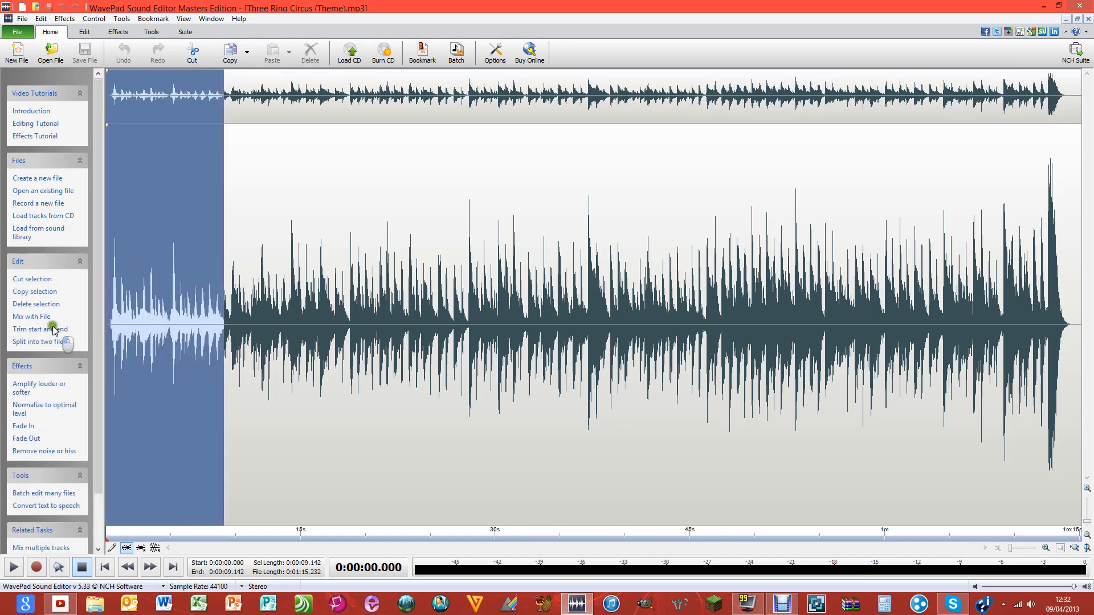
click(40, 329)
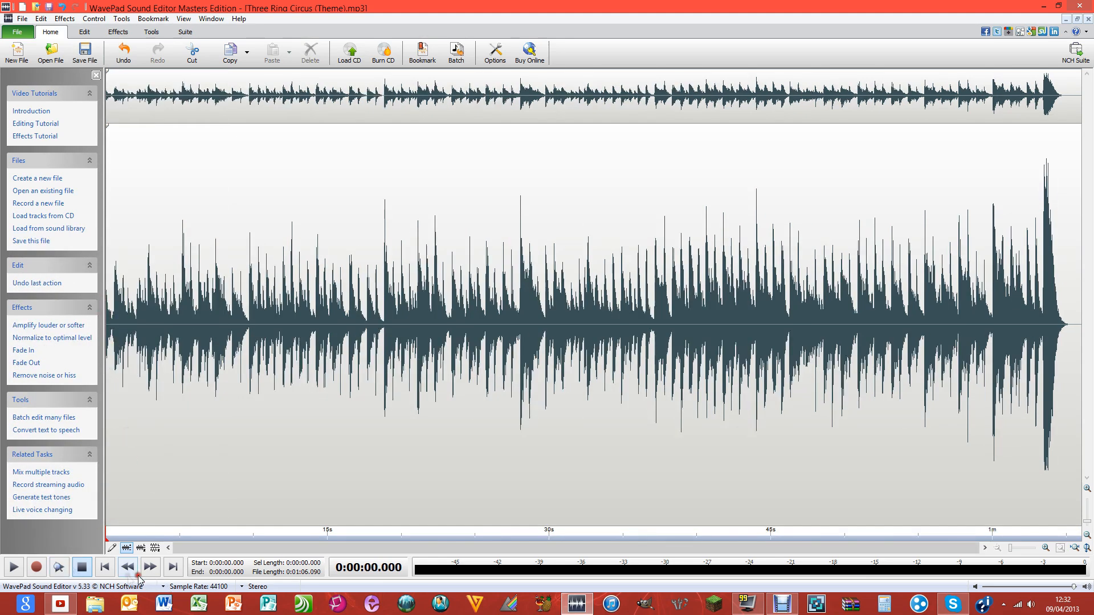
click(11, 567)
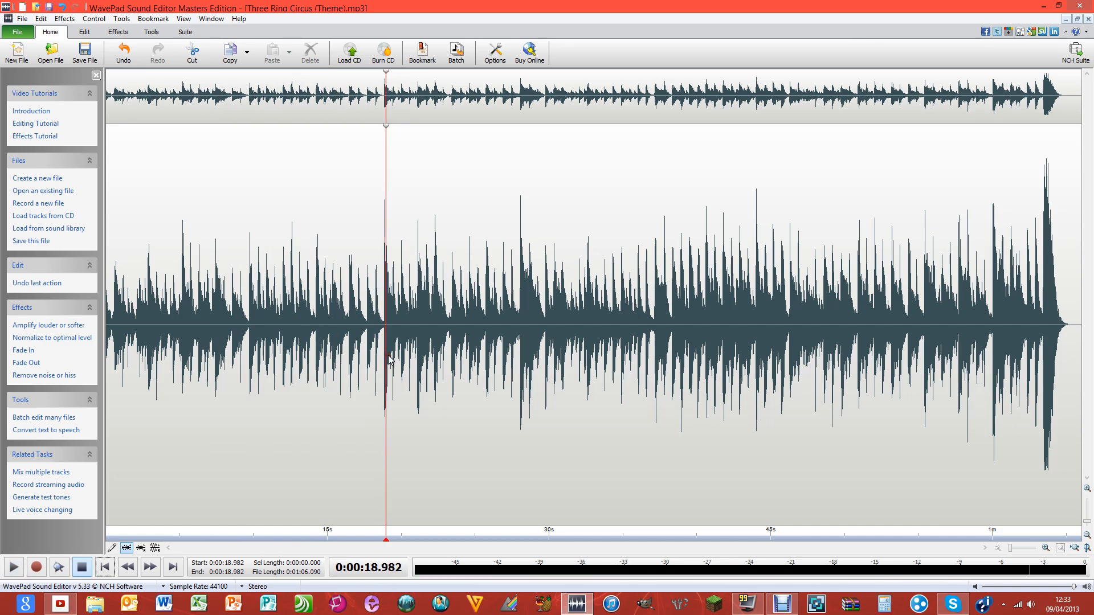
click(383, 321)
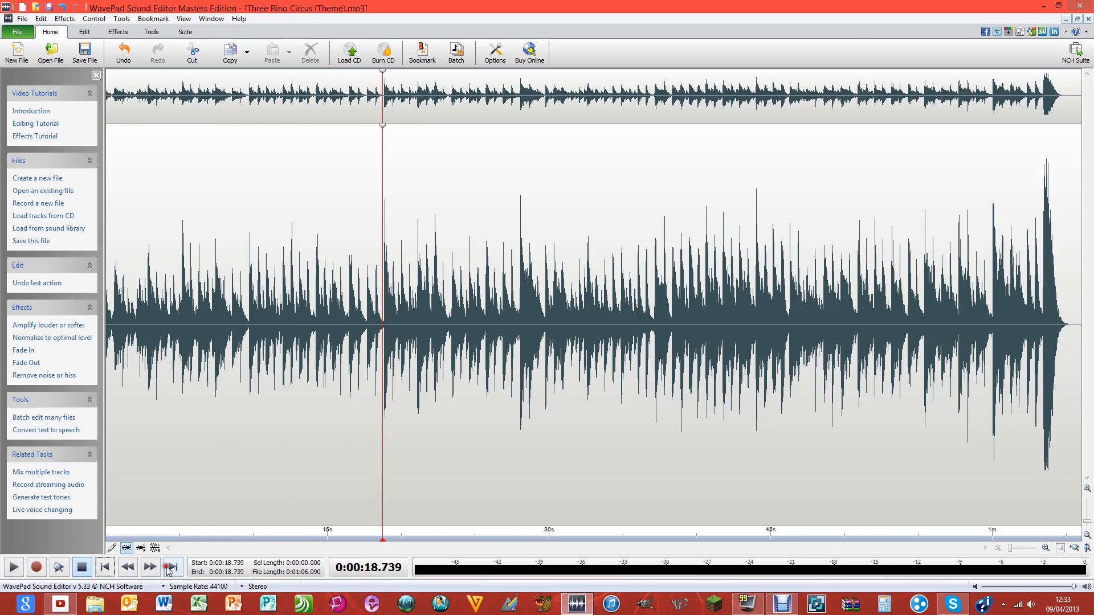
click(127, 566)
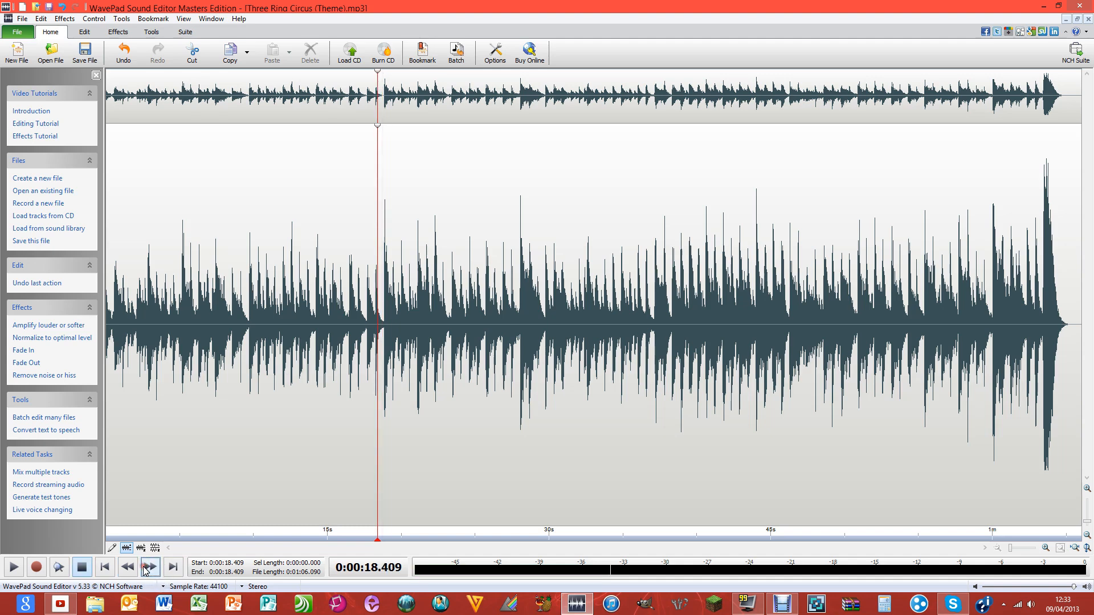
click(129, 567)
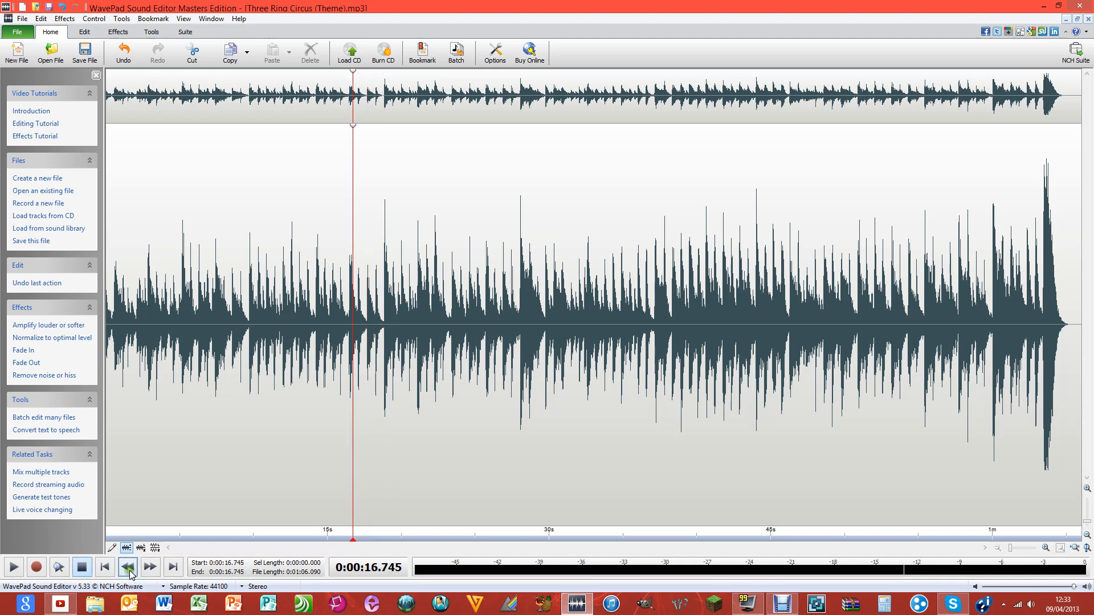
click(127, 567)
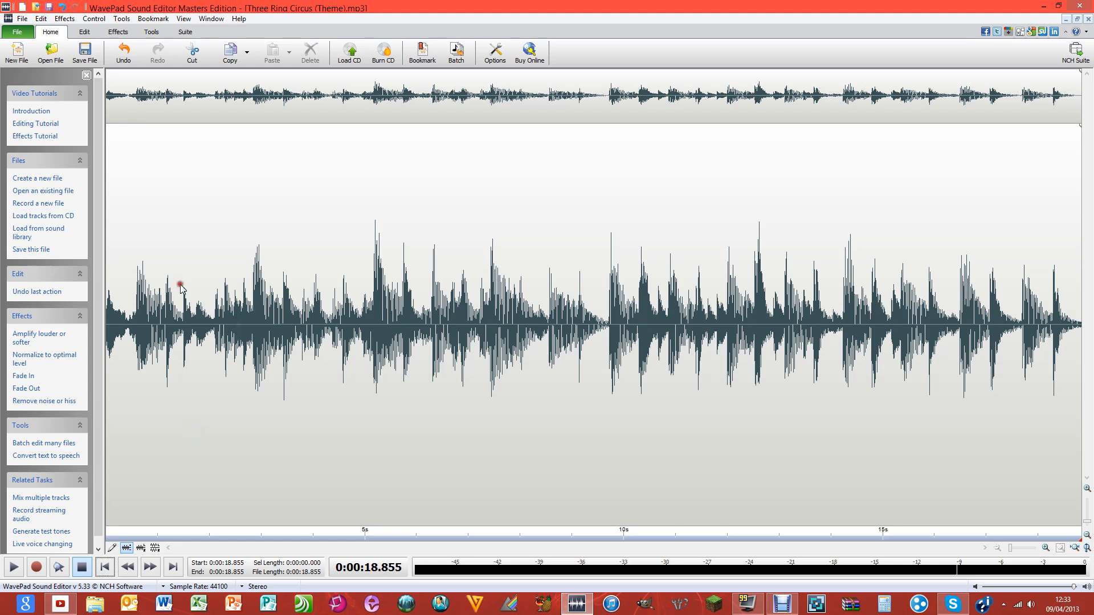
mouse_move(314, 489)
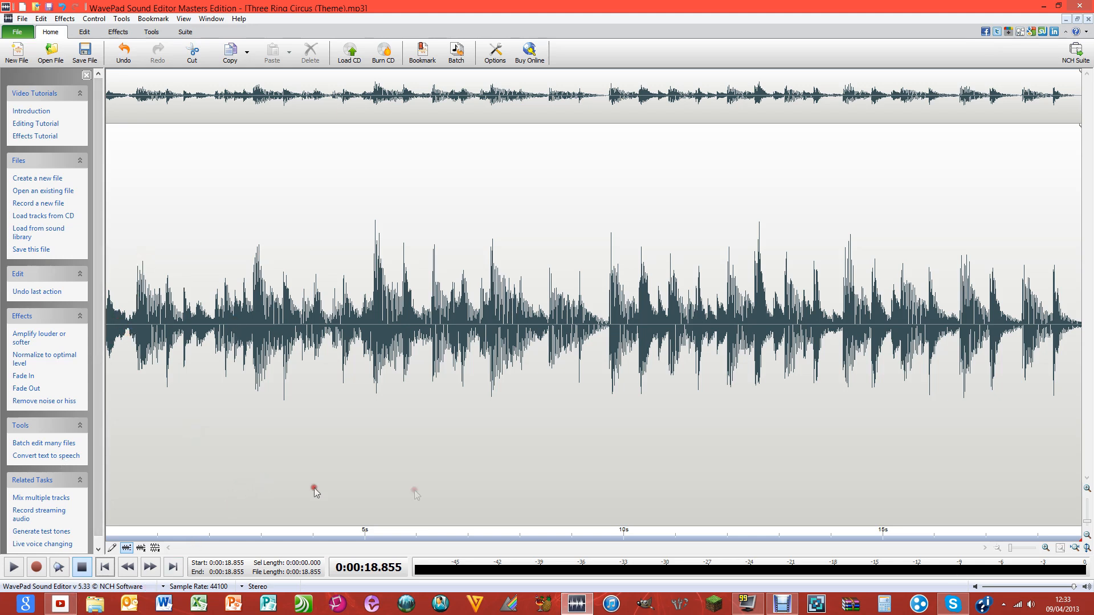
mouse_move(128, 345)
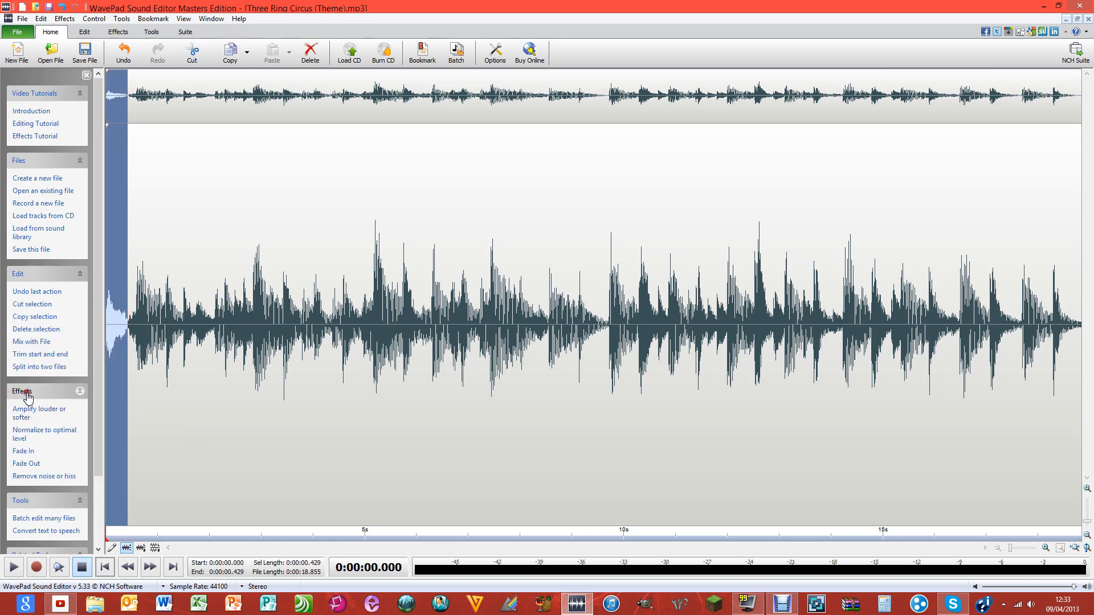
Apply a Fade In to the selected first ~0.4 s of the clip
click(80, 391)
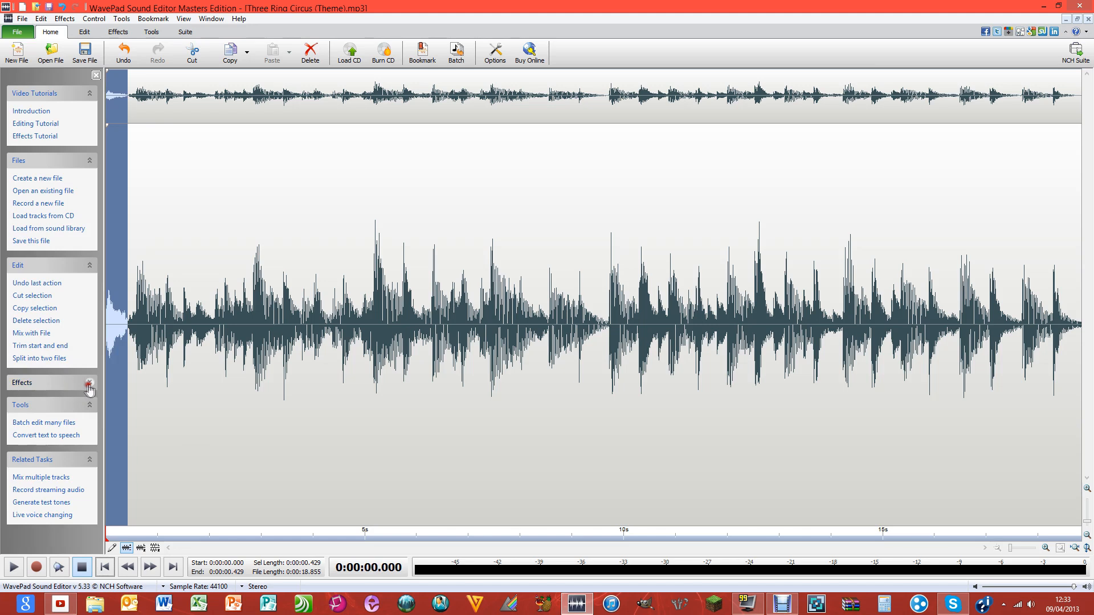
click(89, 387)
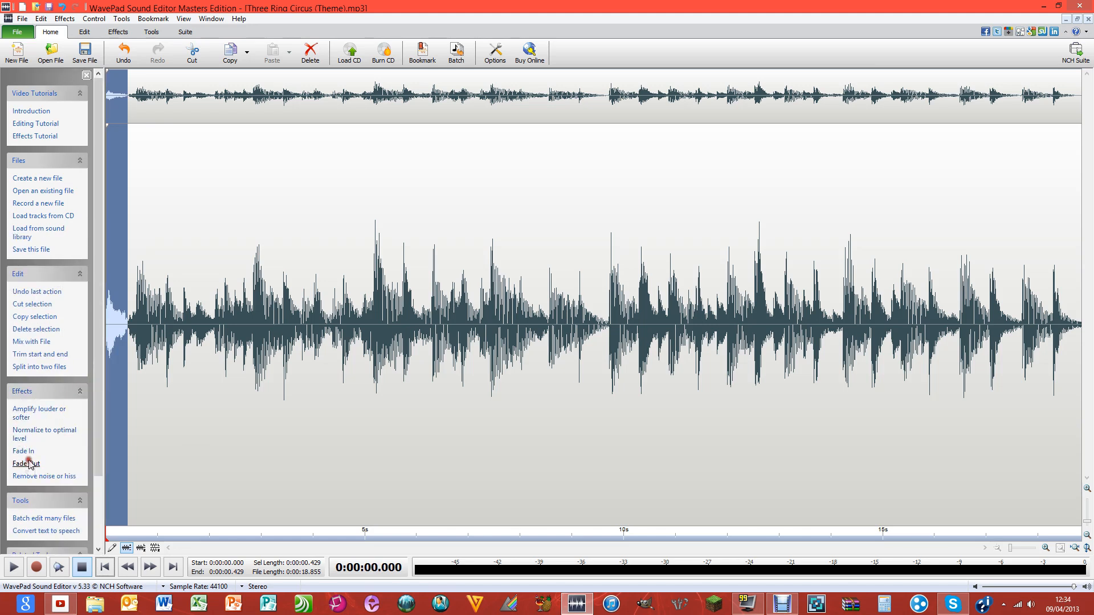
click(116, 315)
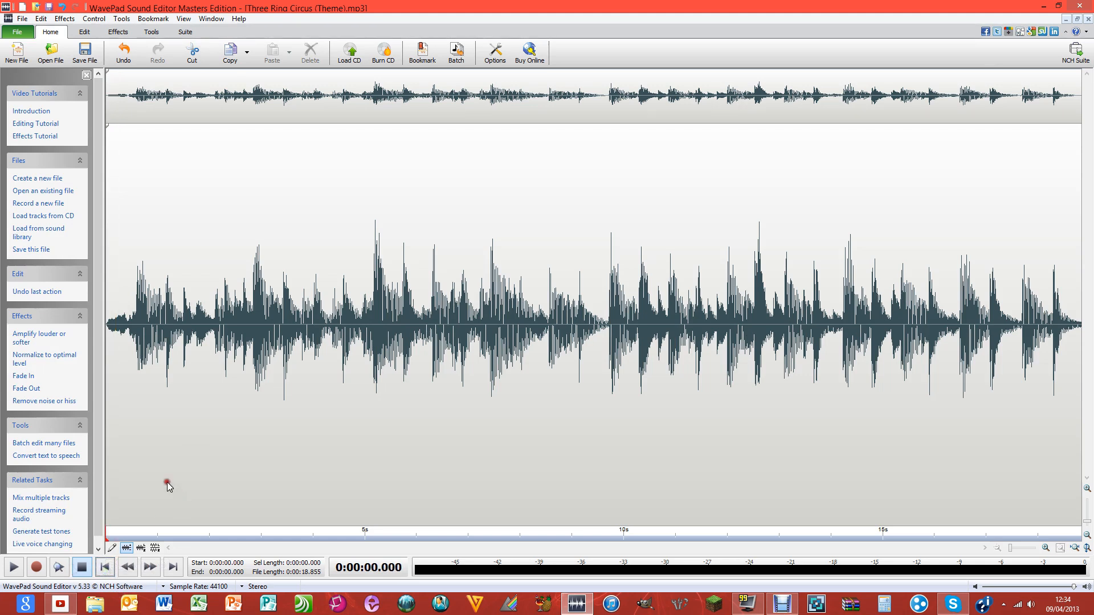
Apply a Fade Out to the last ~0.6 s, then clear the selections
click(160, 314)
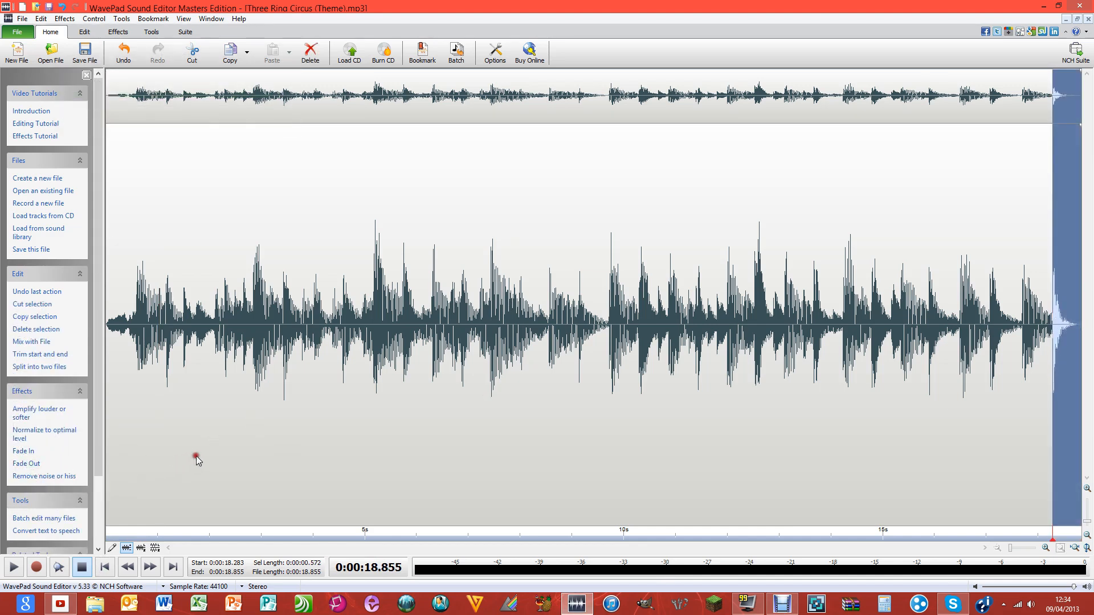
click(1015, 307)
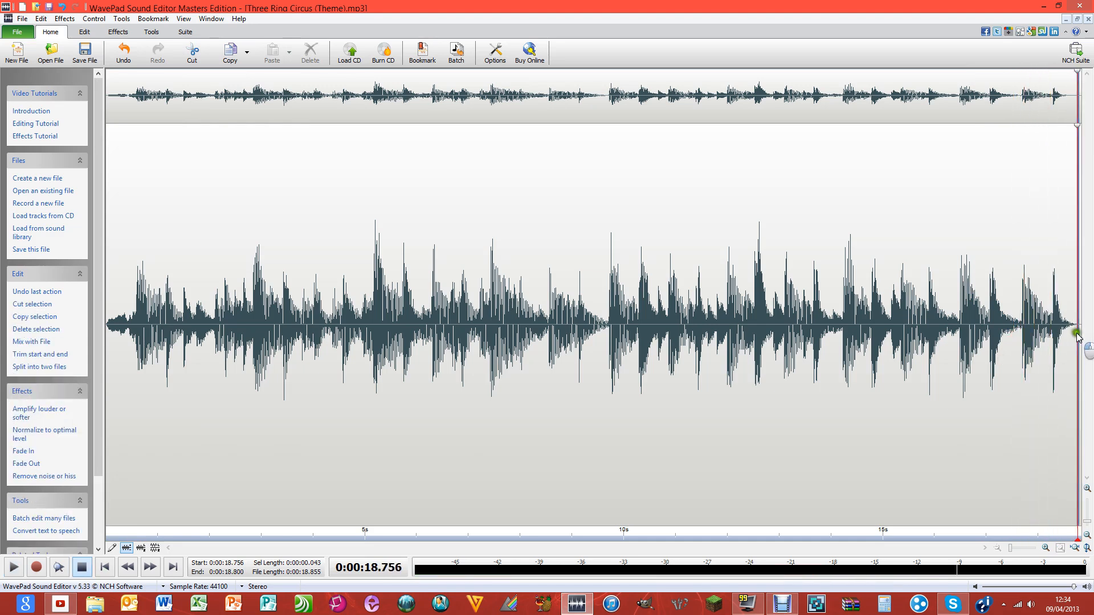
click(589, 342)
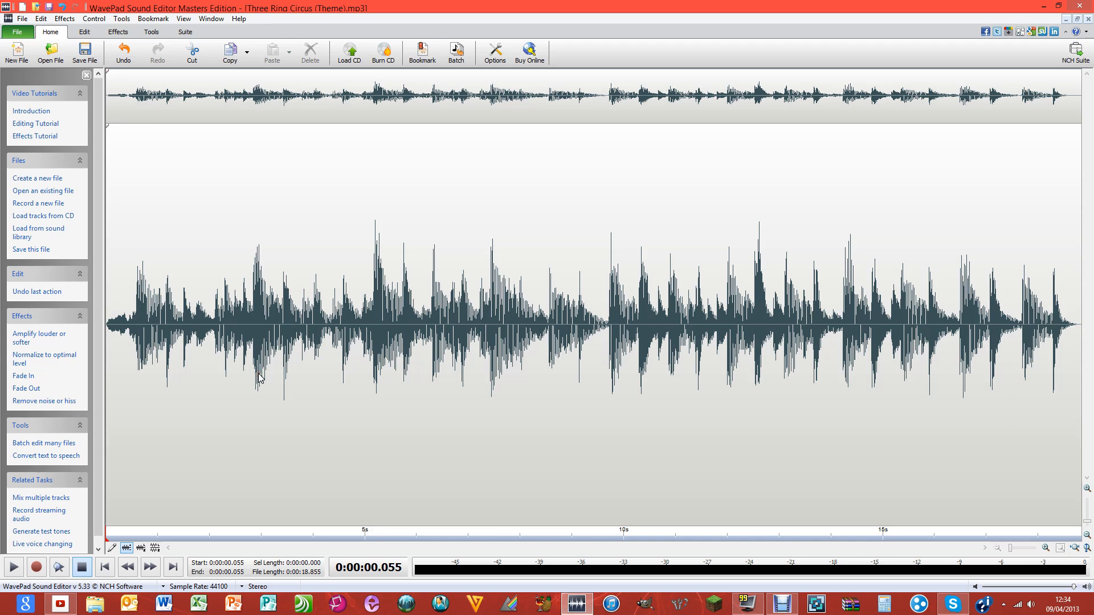
drag(148, 315, 352, 314)
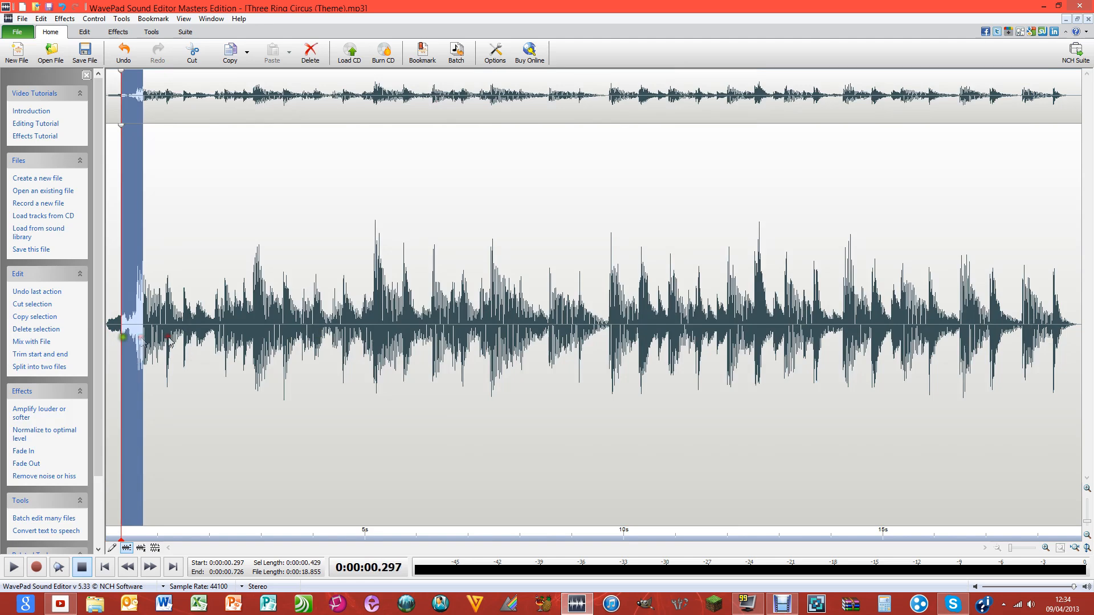
click(22, 18)
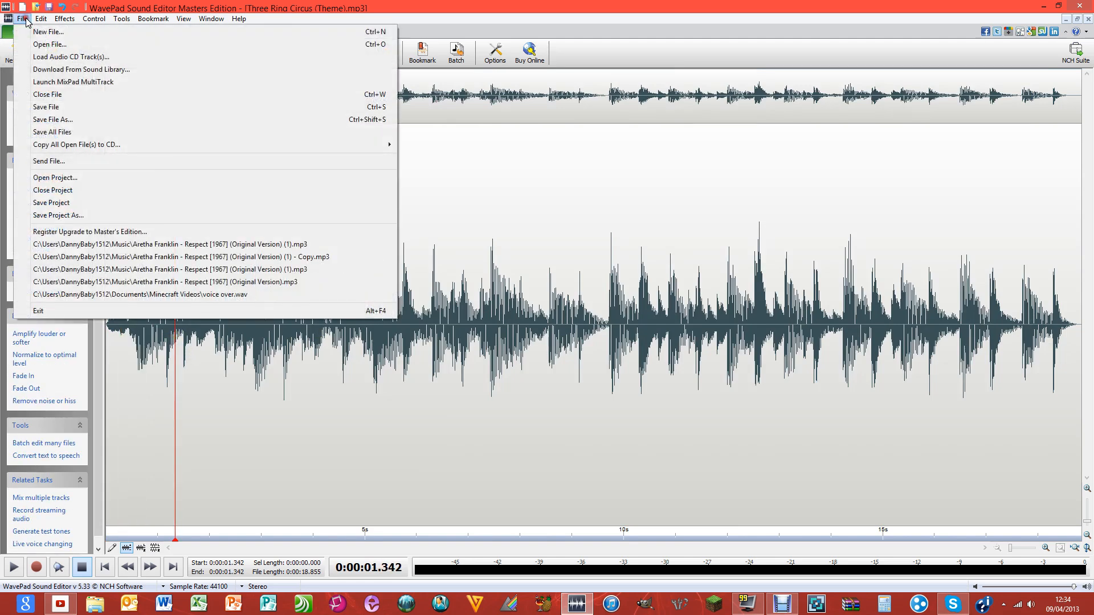
mouse_move(52, 119)
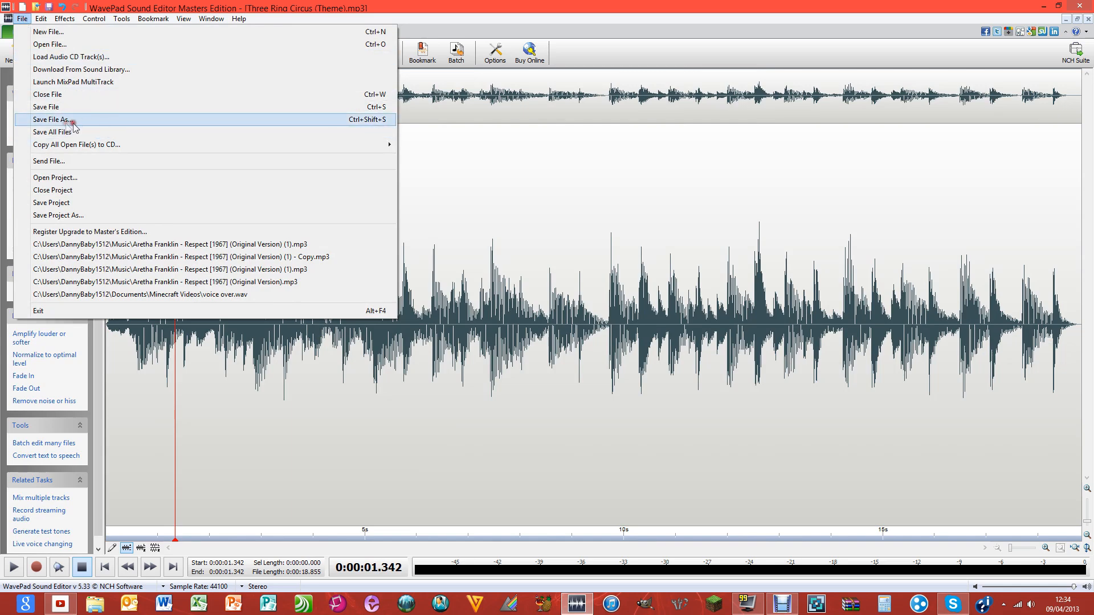
mouse_move(749, 273)
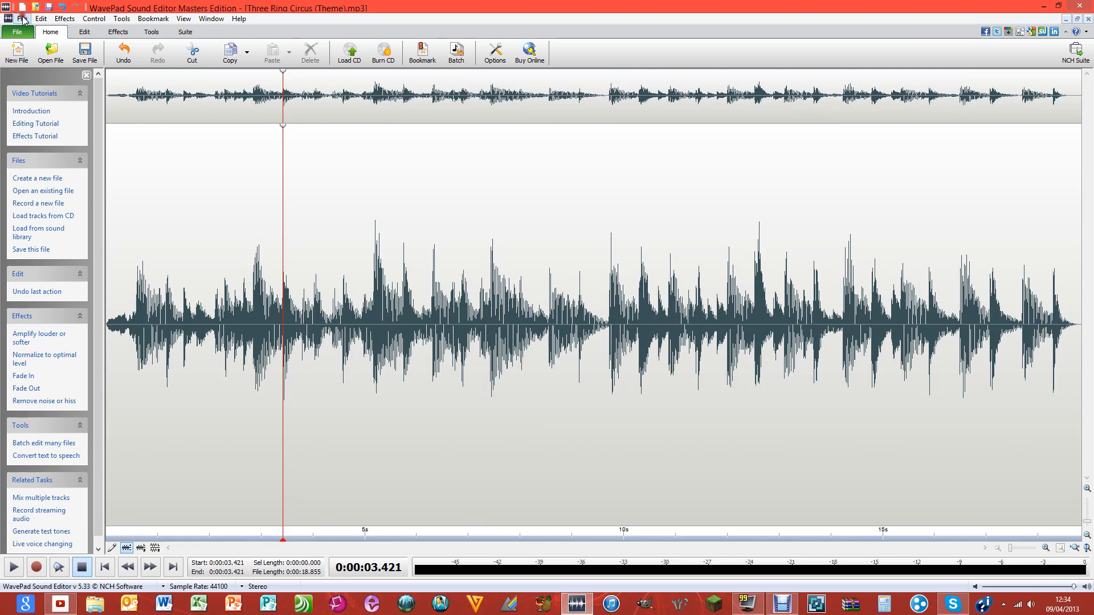
Save the clip to the Desktop as 'Three Ring Circus Ringtone' in Wave (*.wav) format with default encoder options
click(22, 18)
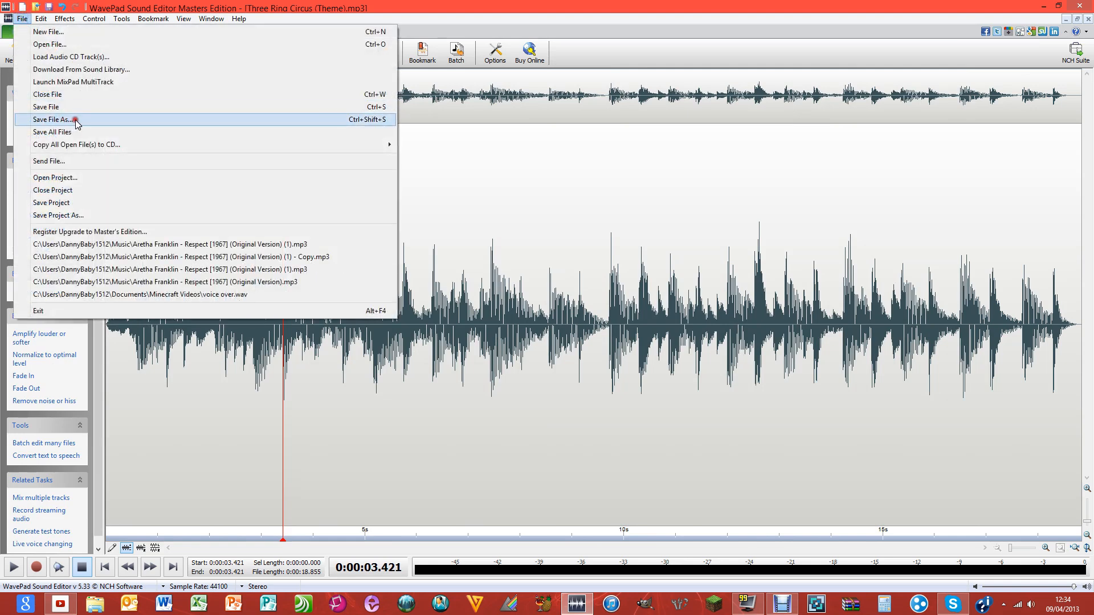
click(51, 120)
text(Three )
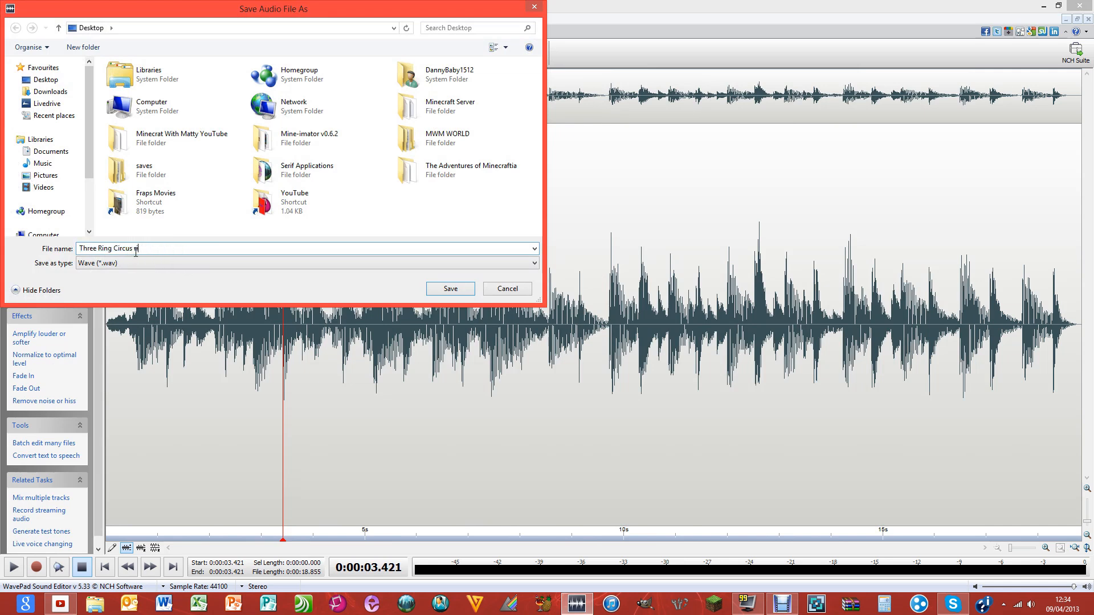
text(Ring)
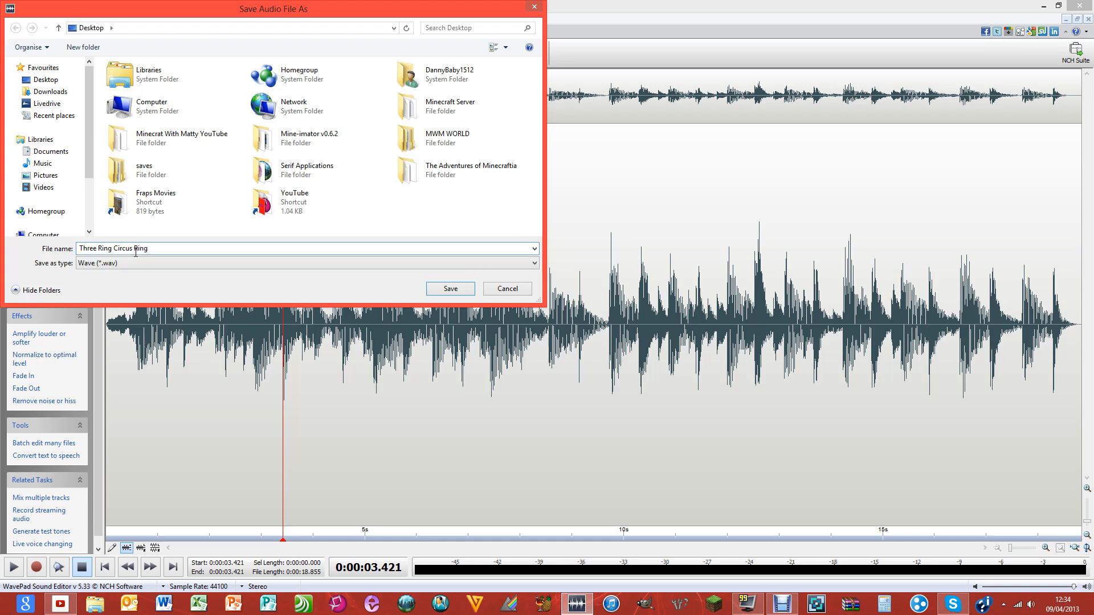
click(449, 288)
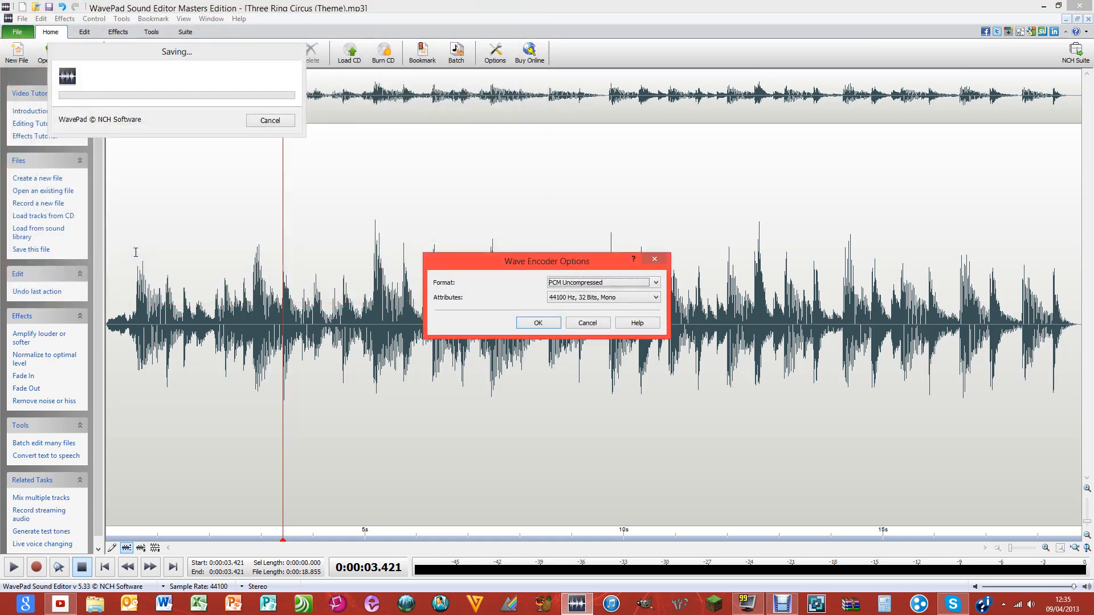
click(537, 323)
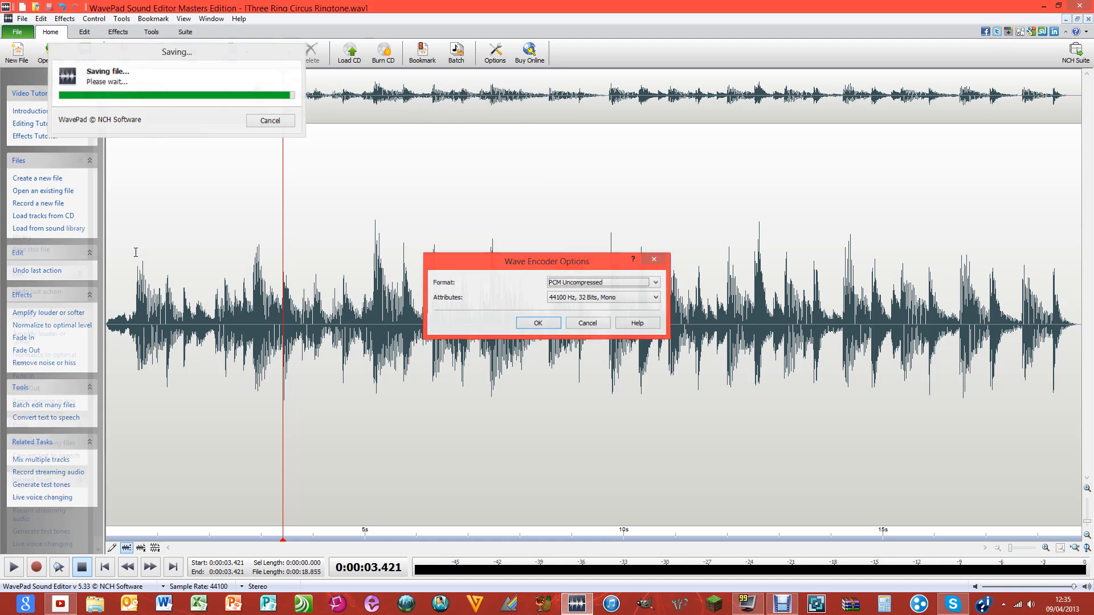
click(538, 322)
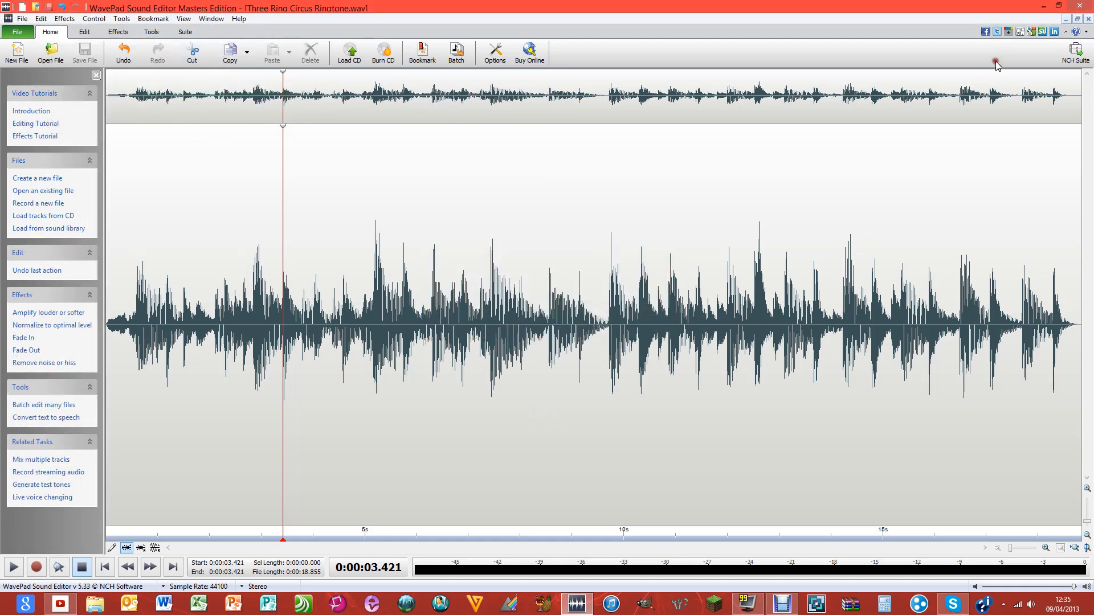
Minimize WavePad, play the saved ringtone WAV from the desktop, and close the player afterward
click(1061, 7)
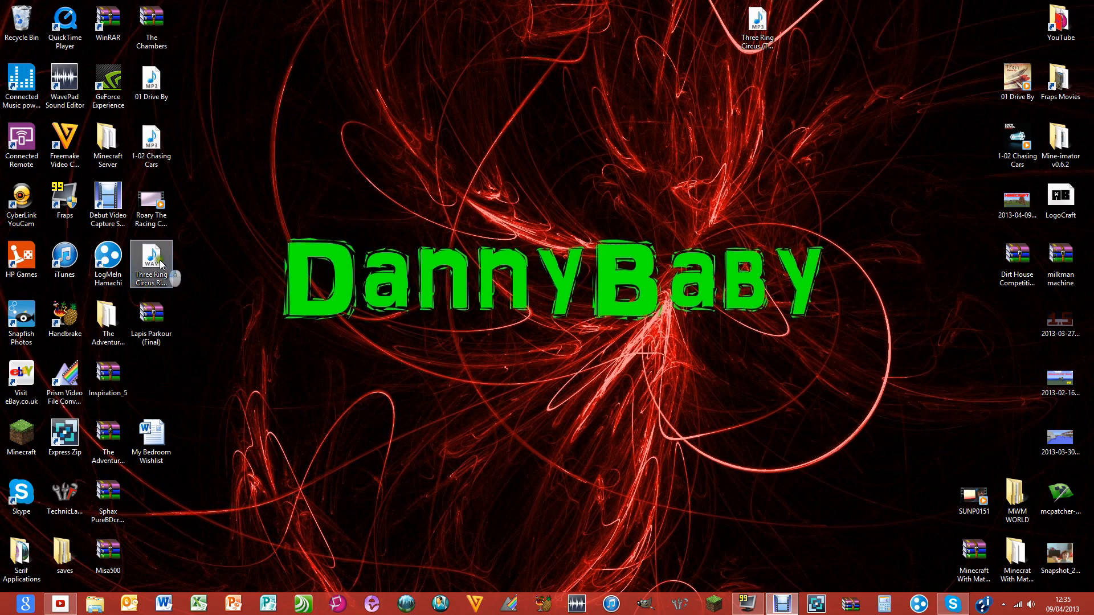
double_click(152, 263)
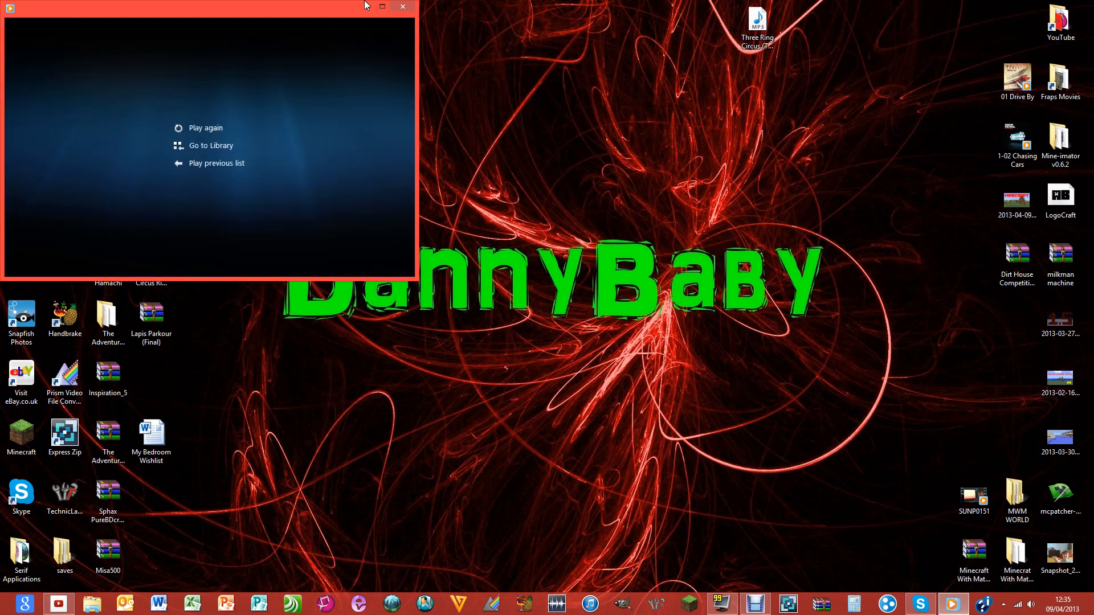
click(402, 6)
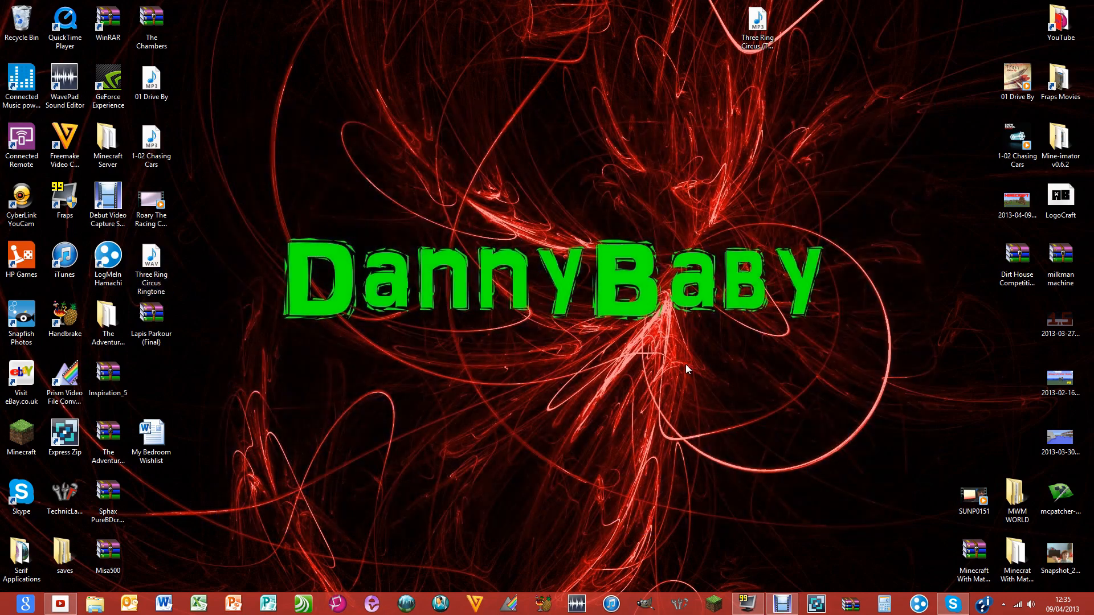
mouse_move(668, 424)
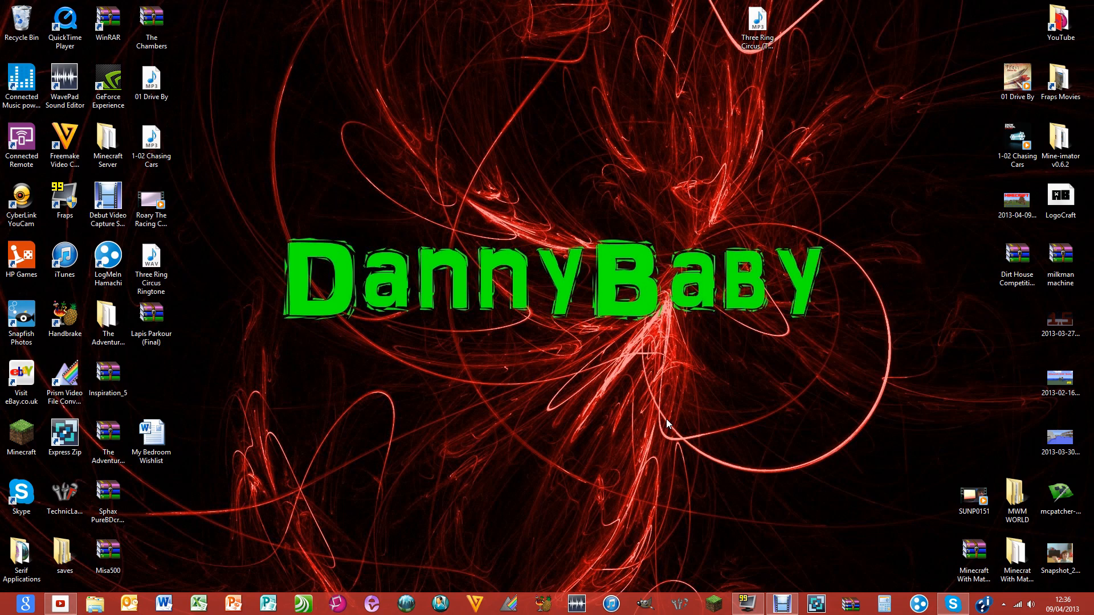
mouse_move(556, 161)
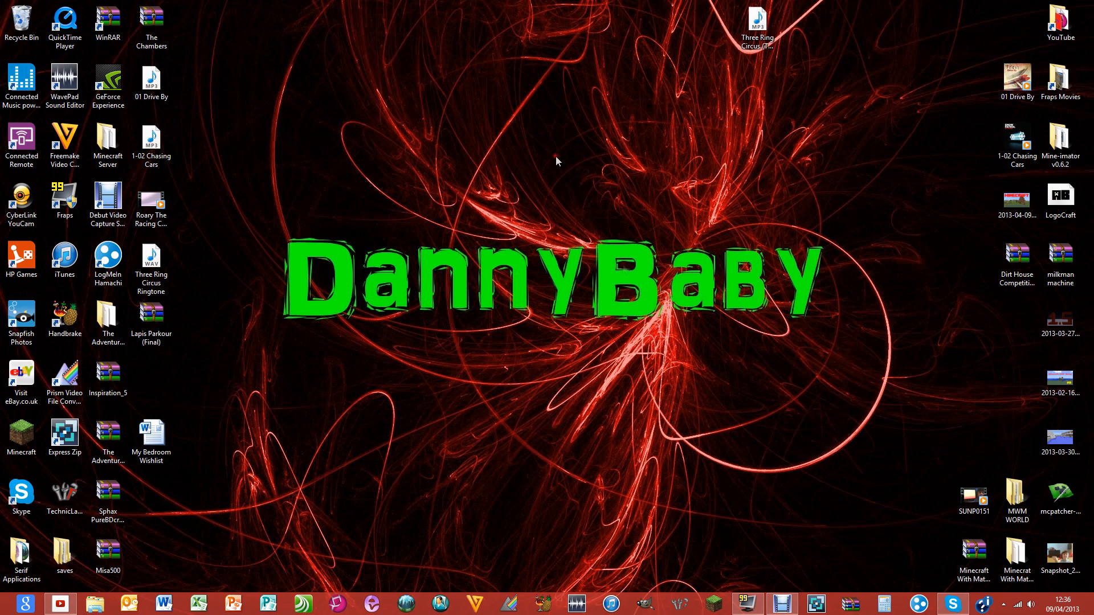